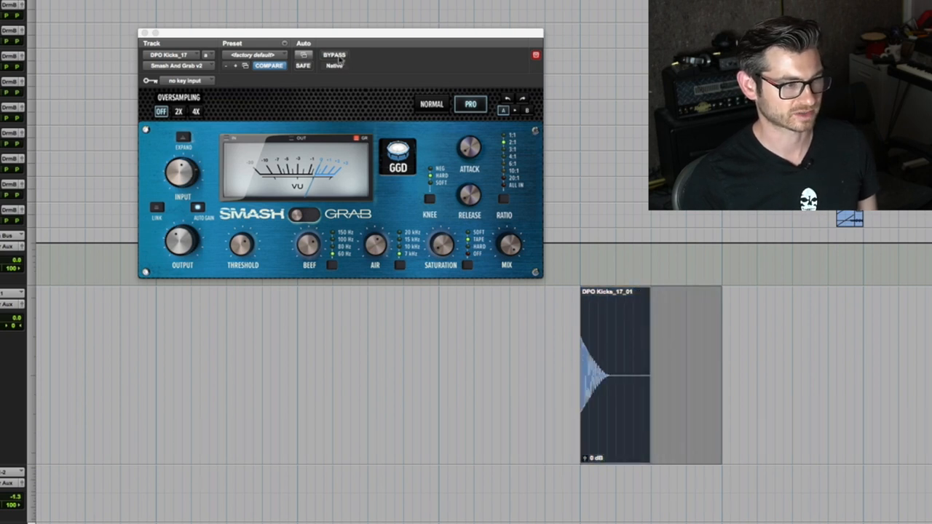
Bypass and re-enable the compressor on the kick, switching between simplified and full controls
{"action": "left_click", "coordinate": [334, 55]}
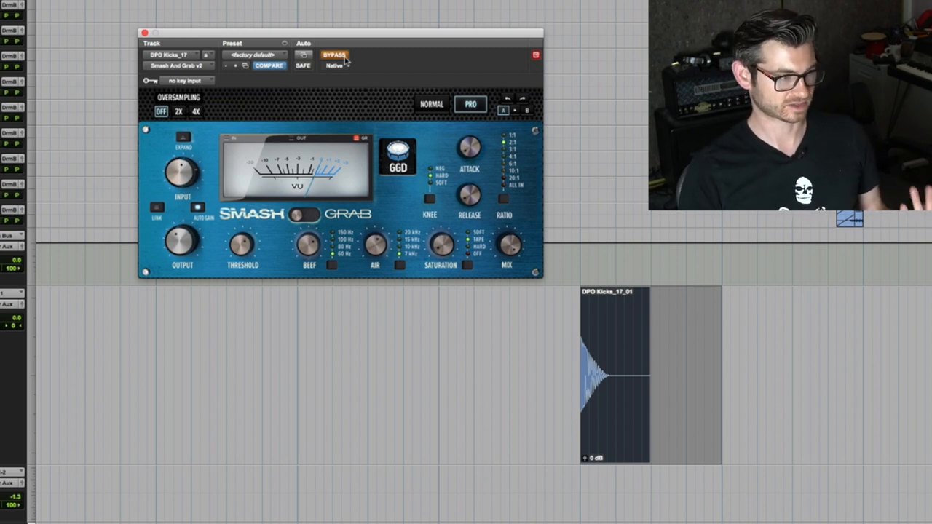
{"action": "left_click", "coordinate": [333, 55]}
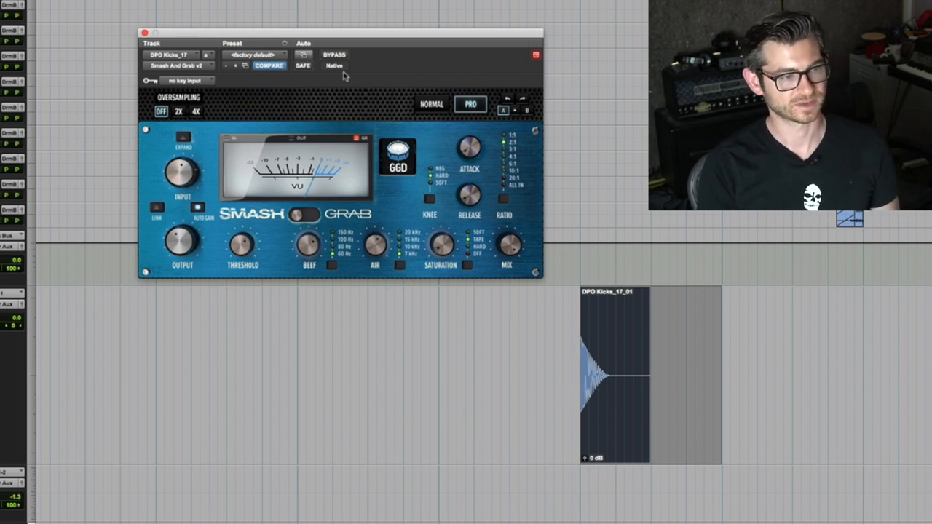
{"action": "left_click", "coordinate": [431, 104]}
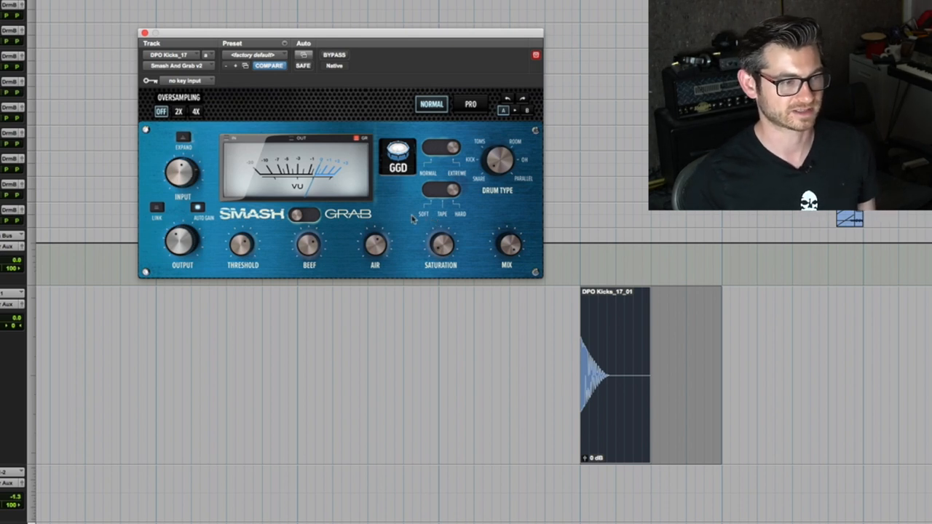
{"action": "mouse_move", "coordinate": [425, 180]}
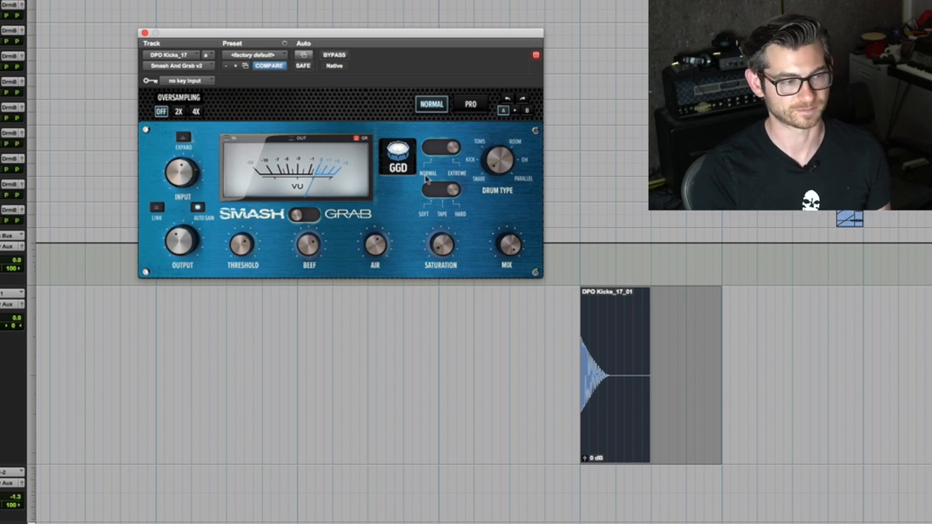
{"action": "mouse_move", "coordinate": [435, 126]}
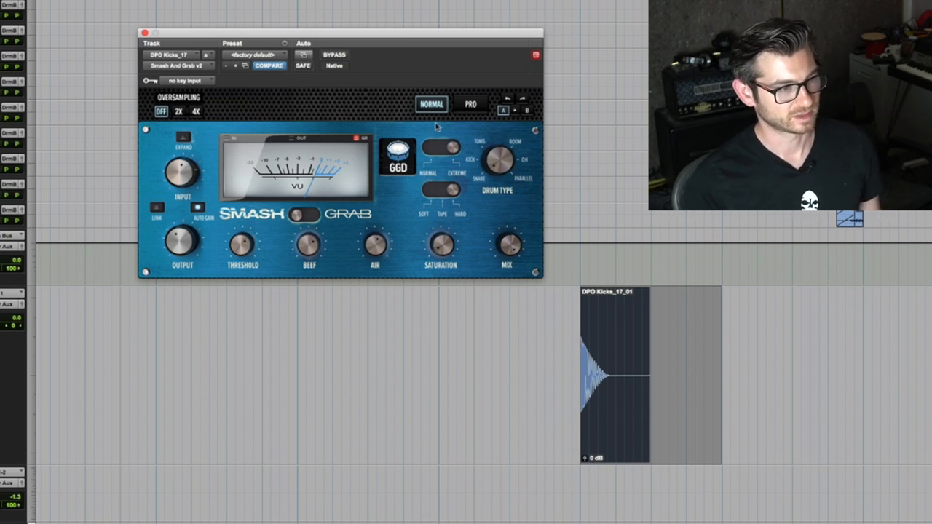
{"action": "left_click", "coordinate": [471, 104]}
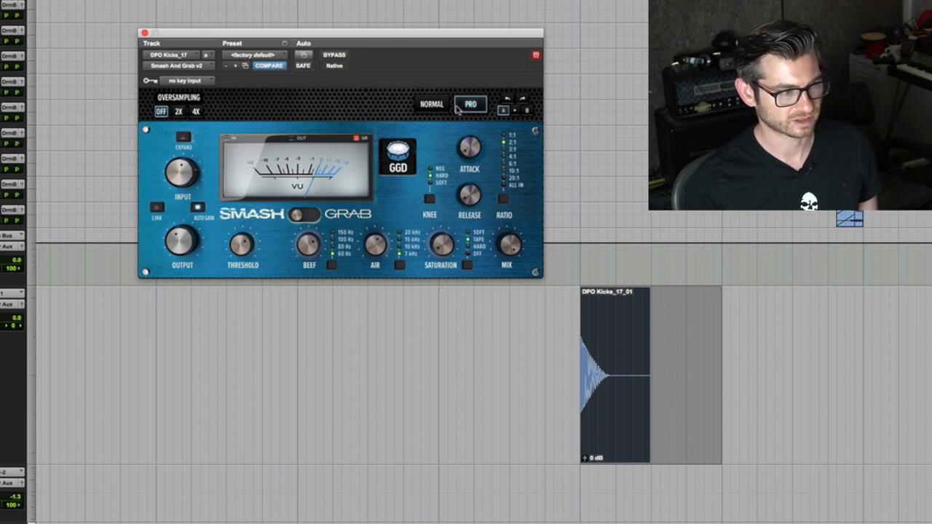
{"action": "left_click", "coordinate": [255, 55]}
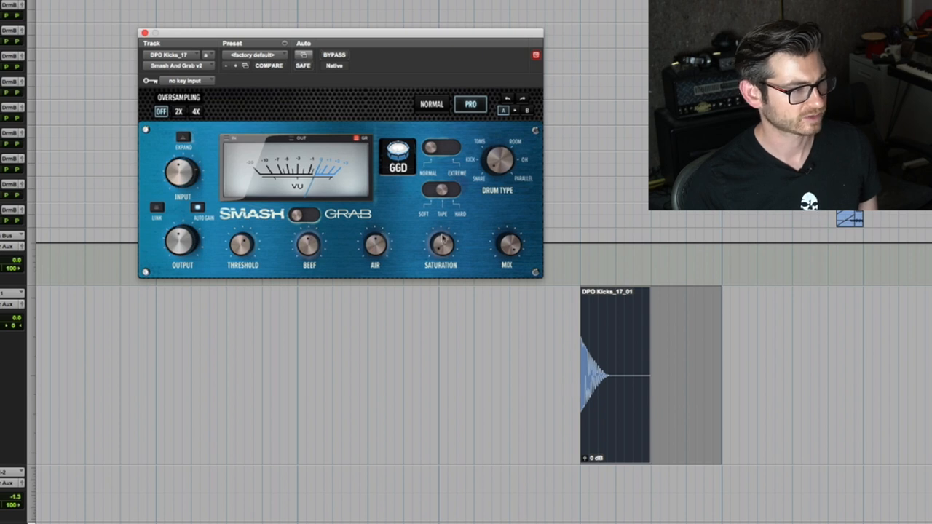
{"action": "mouse_move", "coordinate": [342, 73]}
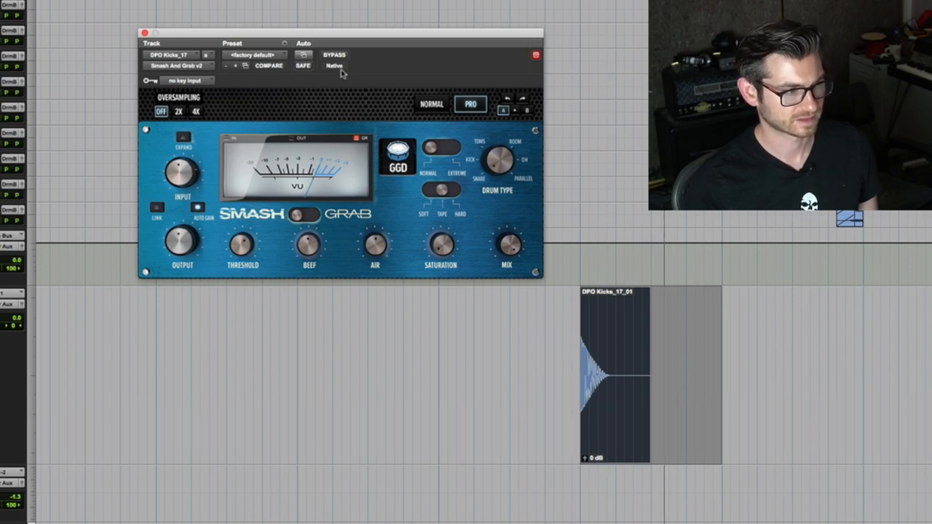
Compare bypassed again, adjust a compressor setting and change the saturation mode
{"action": "left_click", "coordinate": [334, 54]}
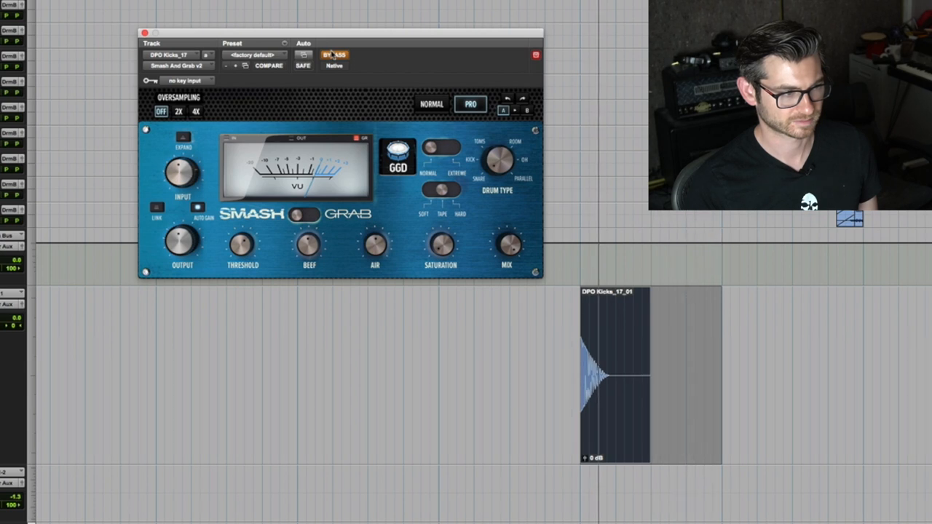
{"action": "left_click", "coordinate": [334, 55]}
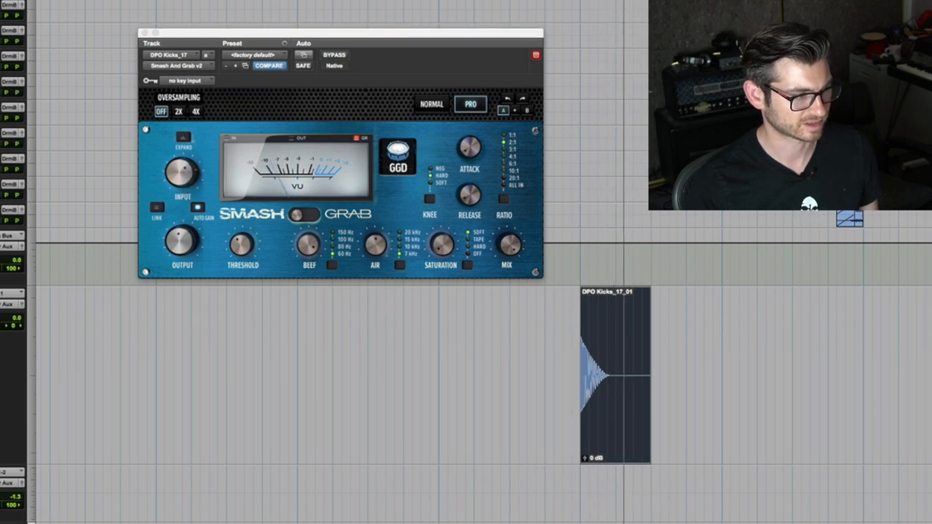
{"action": "left_click_drag", "start_coordinate": [440, 245], "coordinate": [440, 247]}
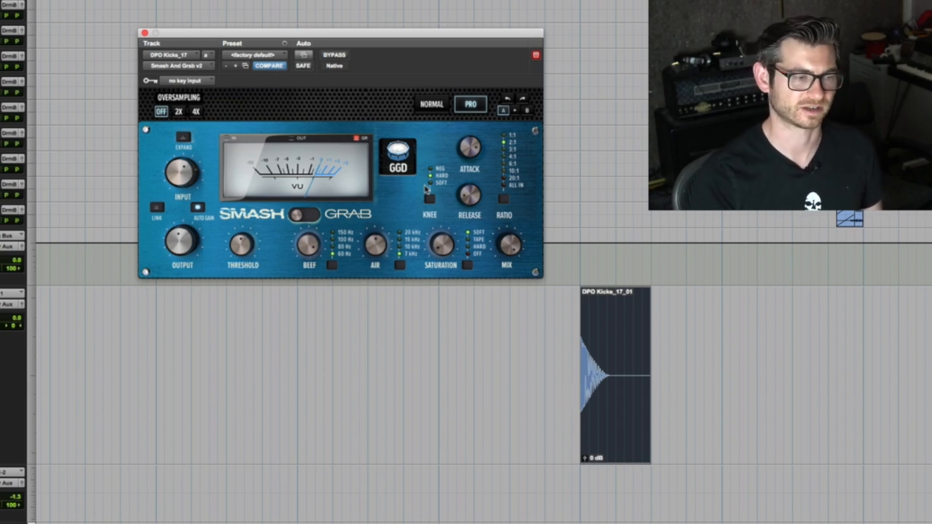
{"action": "mouse_move", "coordinate": [406, 198]}
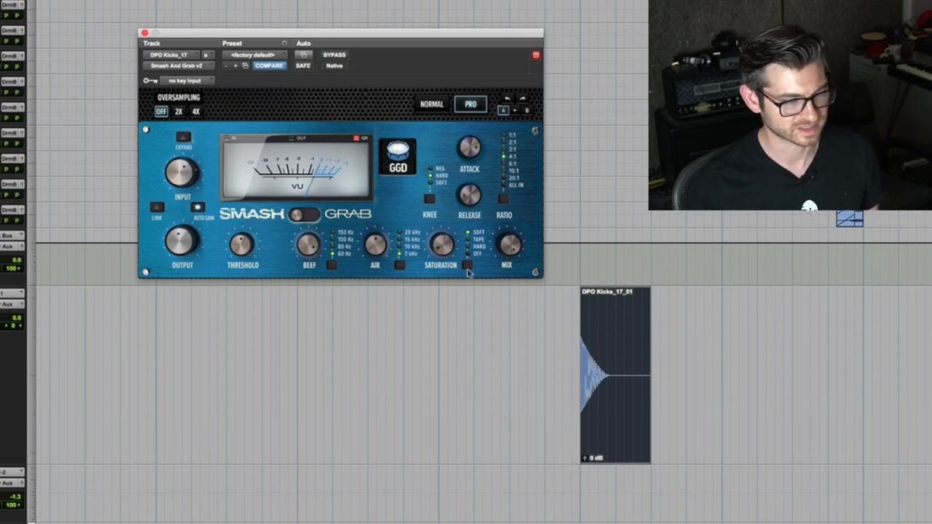
{"action": "mouse_move", "coordinate": [465, 270]}
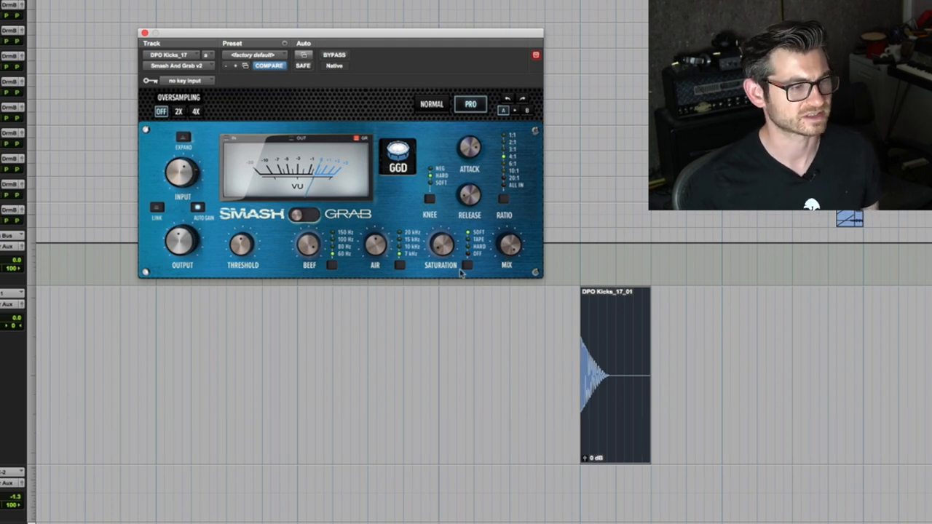
{"action": "left_click", "coordinate": [304, 214]}
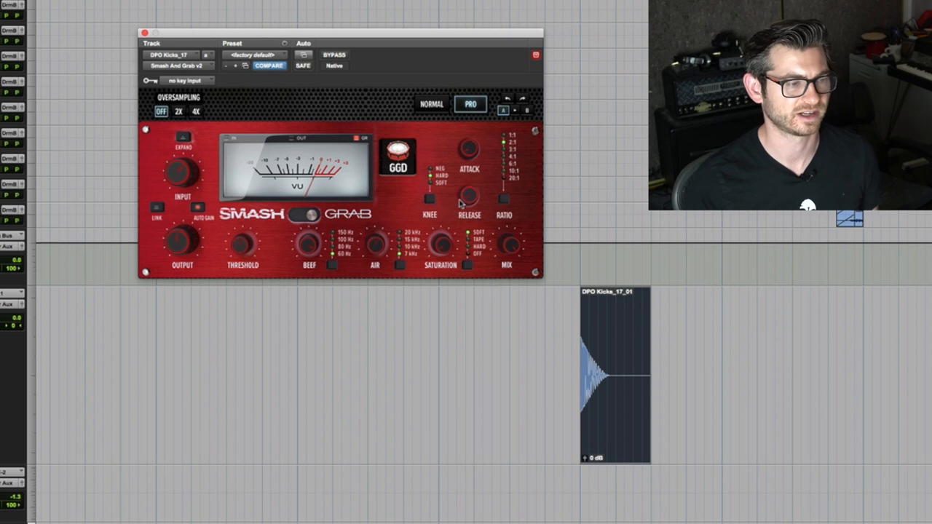
{"action": "mouse_move", "coordinate": [478, 153]}
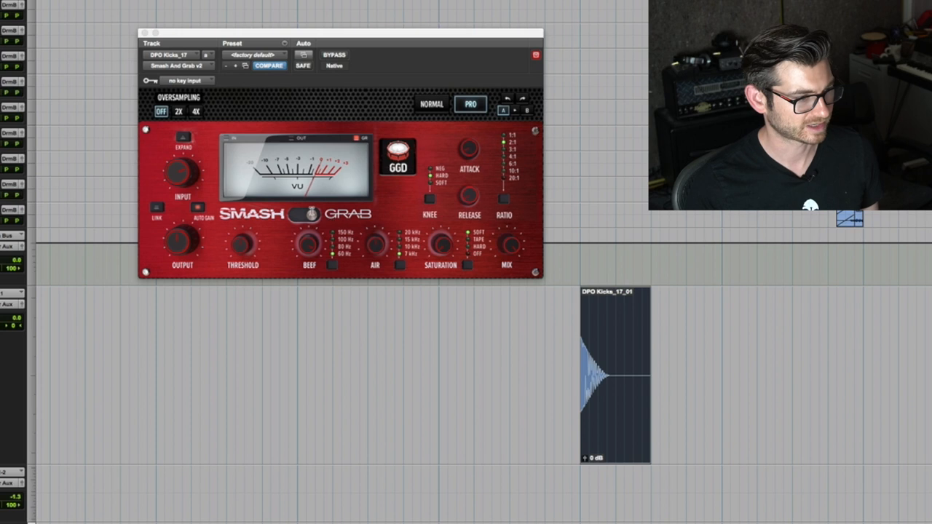
{"action": "left_click", "coordinate": [300, 215]}
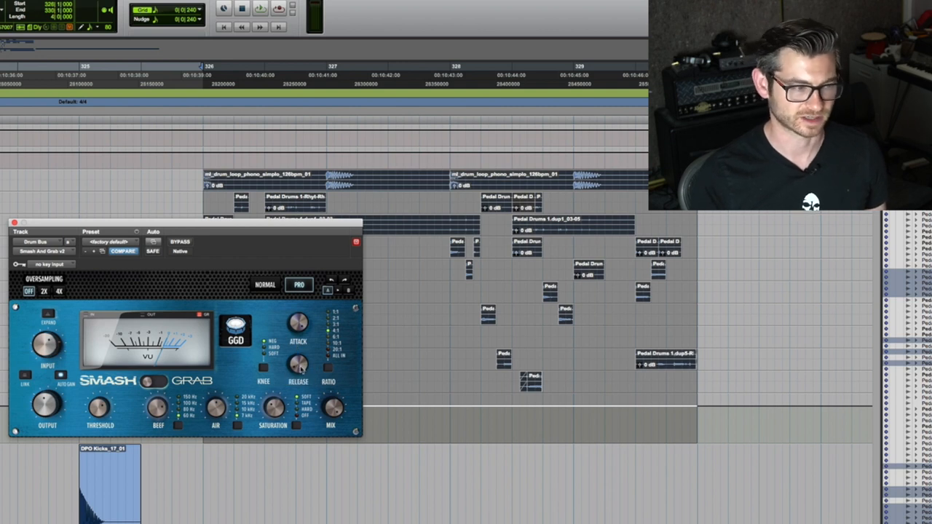
{"action": "mouse_move", "coordinate": [251, 373]}
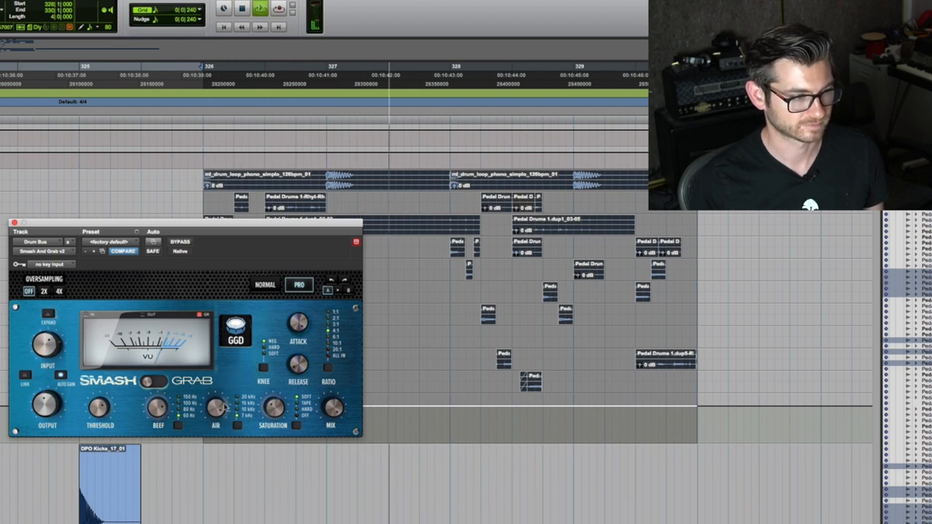
Adjust a Smash & Grab knob on the drum bus compressor
{"action": "left_click_drag", "start_coordinate": [216, 408], "coordinate": [219, 411]}
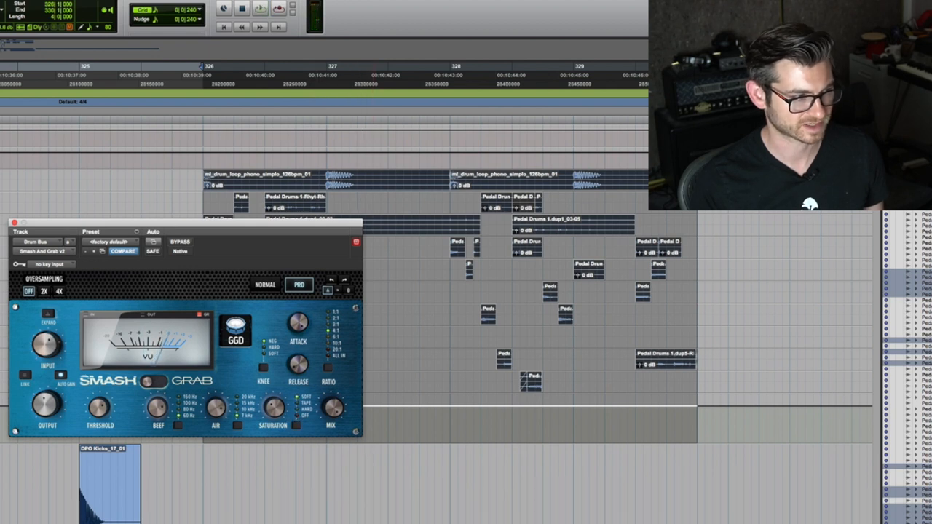
Tweak a Smash & Grab knob on the drum bus during playback
{"action": "left_click", "coordinate": [259, 9]}
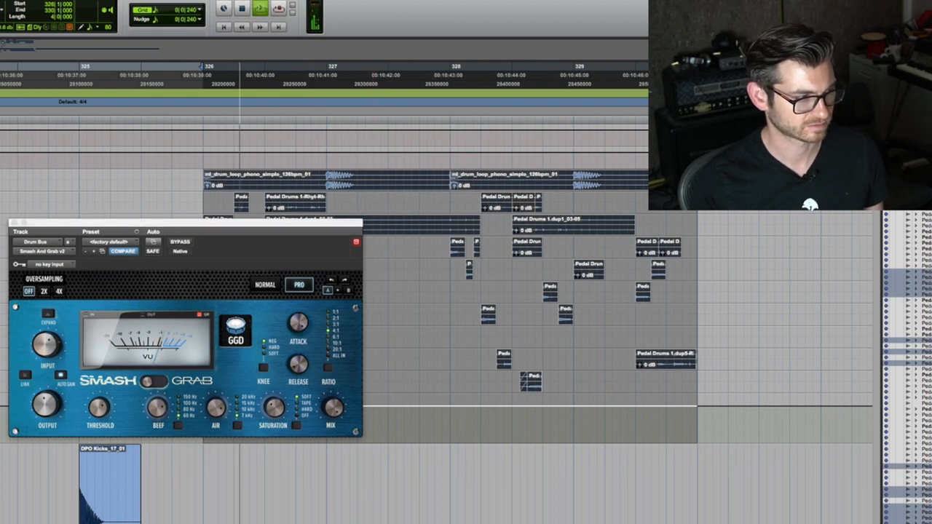
{"action": "left_click_drag", "start_coordinate": [274, 406], "coordinate": [275, 405]}
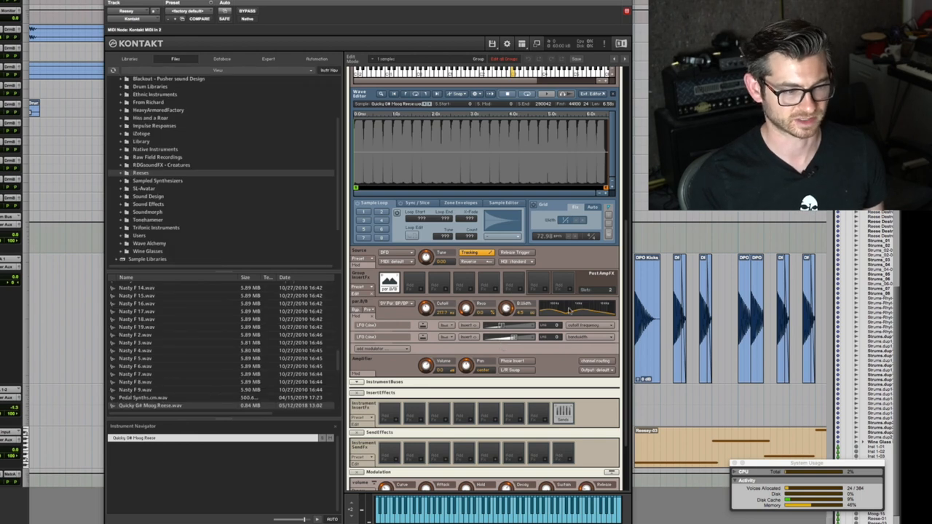
{"action": "mouse_move", "coordinate": [565, 306]}
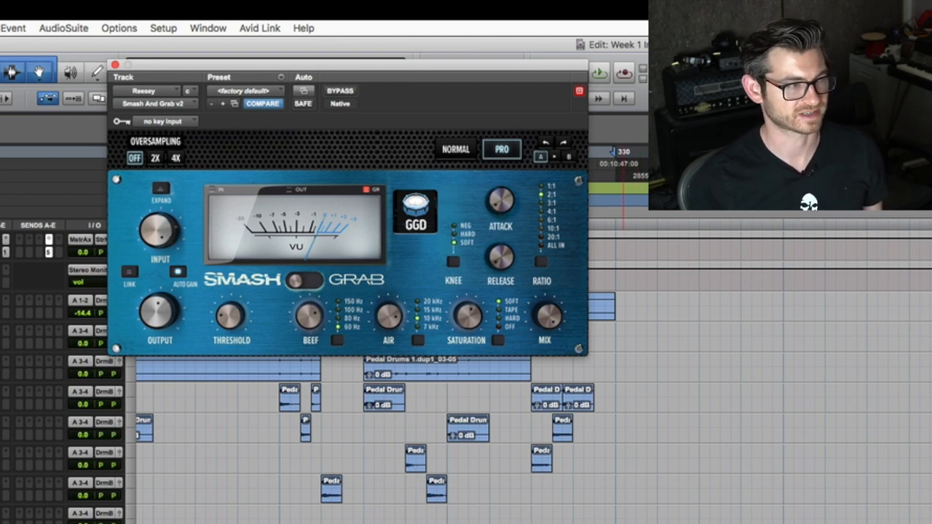
{"action": "mouse_move", "coordinate": [328, 295]}
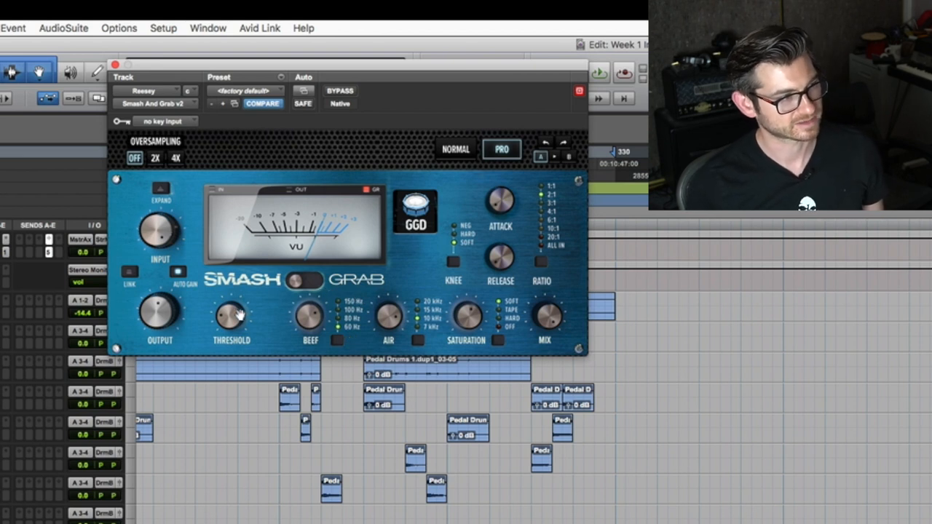
{"action": "mouse_move", "coordinate": [263, 300]}
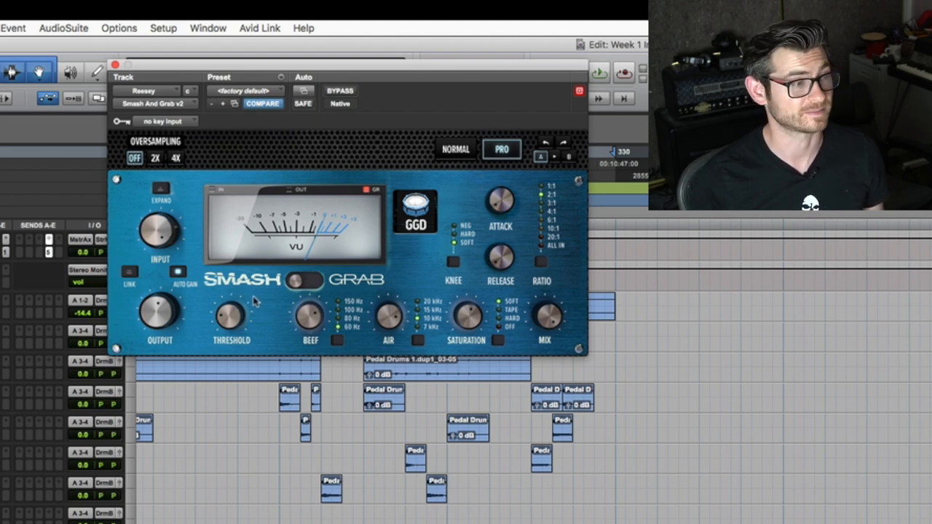
{"action": "mouse_move", "coordinate": [396, 332]}
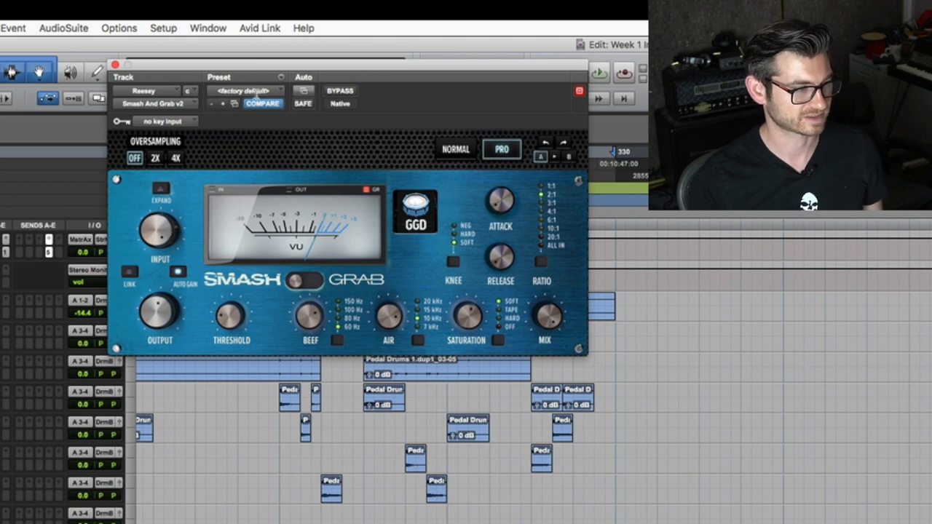
{"action": "mouse_move", "coordinate": [350, 138]}
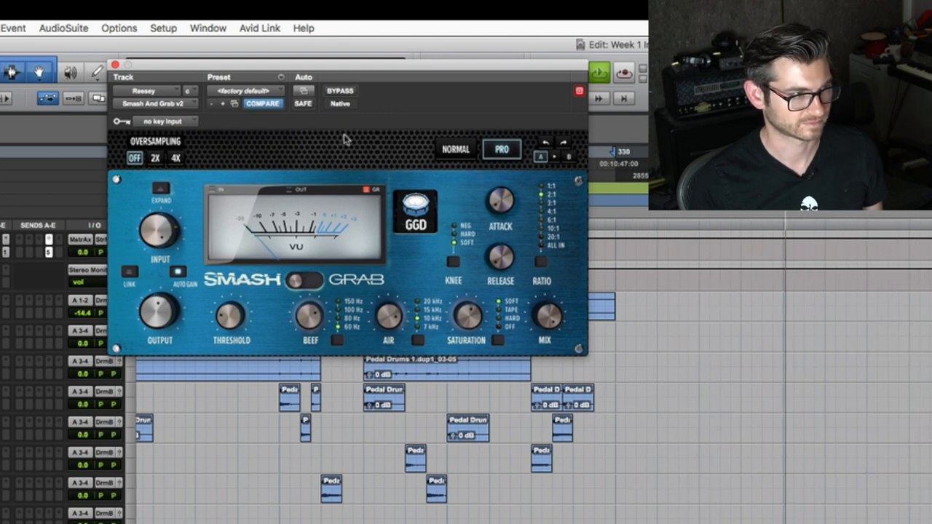
{"action": "mouse_move", "coordinate": [348, 114]}
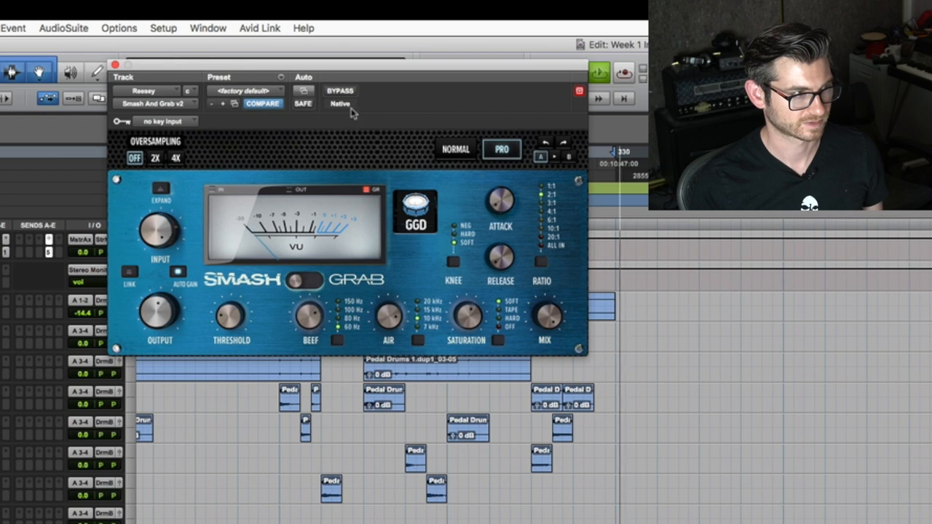
Bypass the Smash & Grab compressor on the Reesey bass track
{"action": "left_click", "coordinate": [341, 90]}
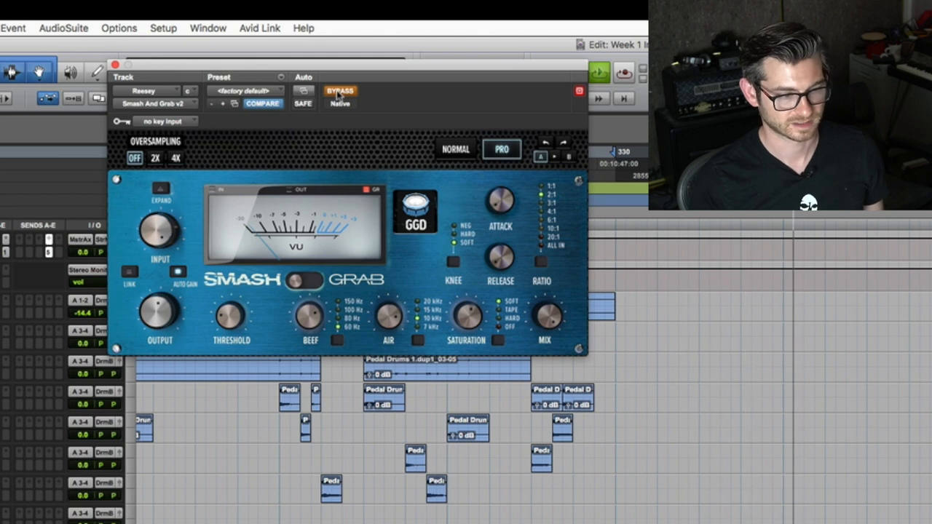
Toggle the compressor on and off on the Reesey bass for comparison, then rearrange the window
{"action": "left_click", "coordinate": [341, 91]}
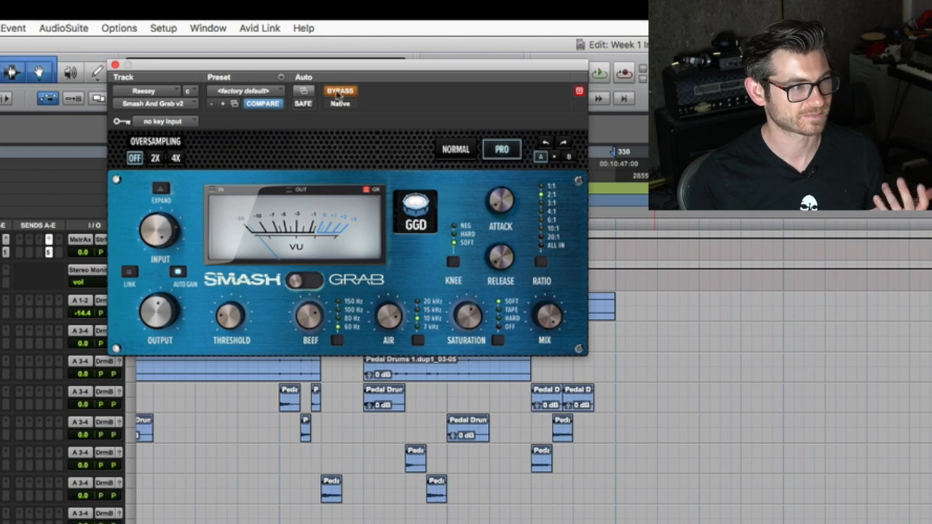
{"action": "left_click", "coordinate": [340, 91]}
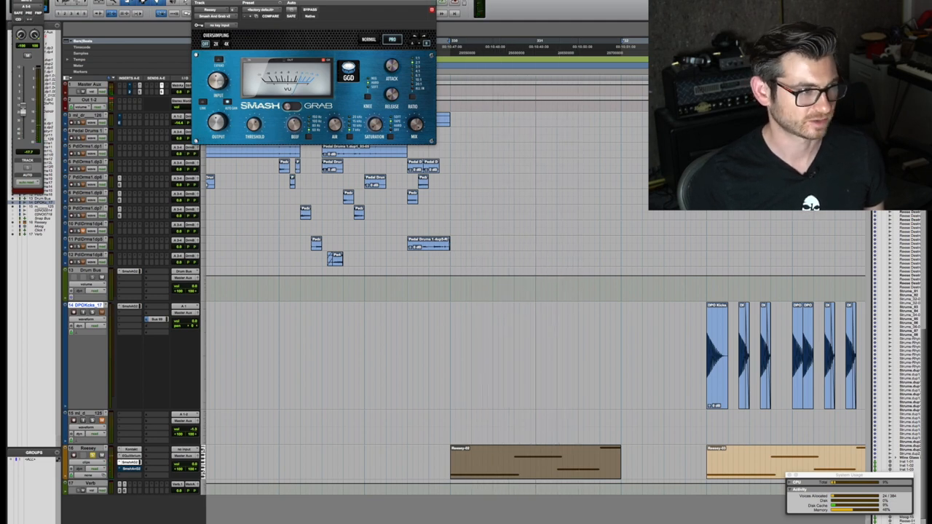
{"action": "left_click", "coordinate": [271, 14]}
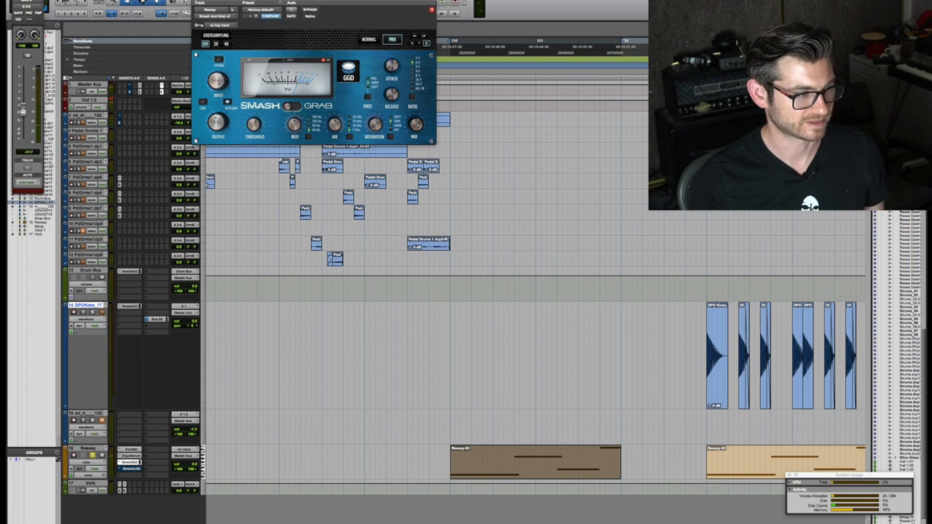